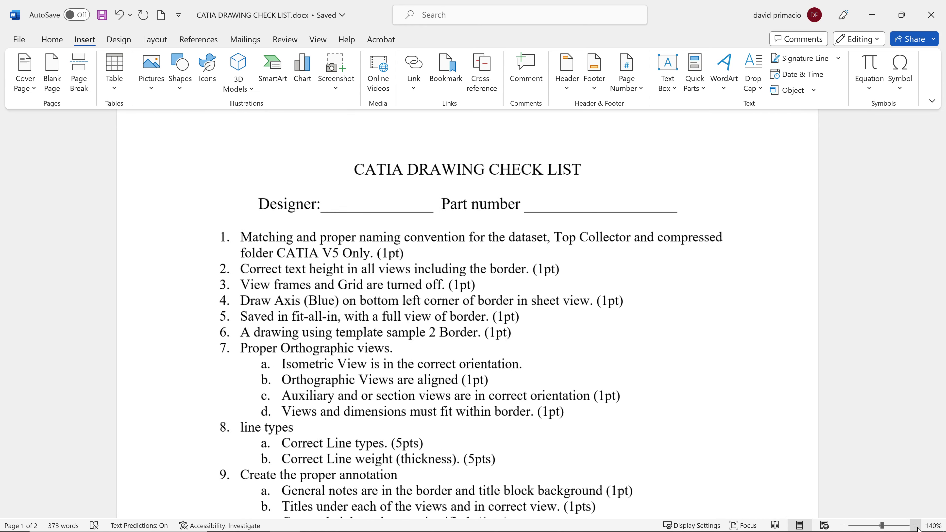
- Bring the CATIA plate-with-hole drawing window forward for review
left_click(916, 525)
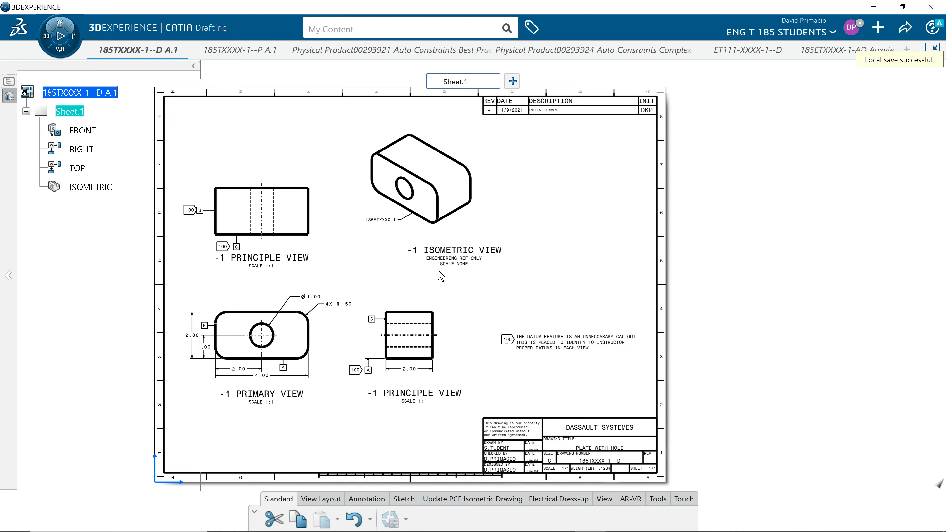
mouse_move(275, 244)
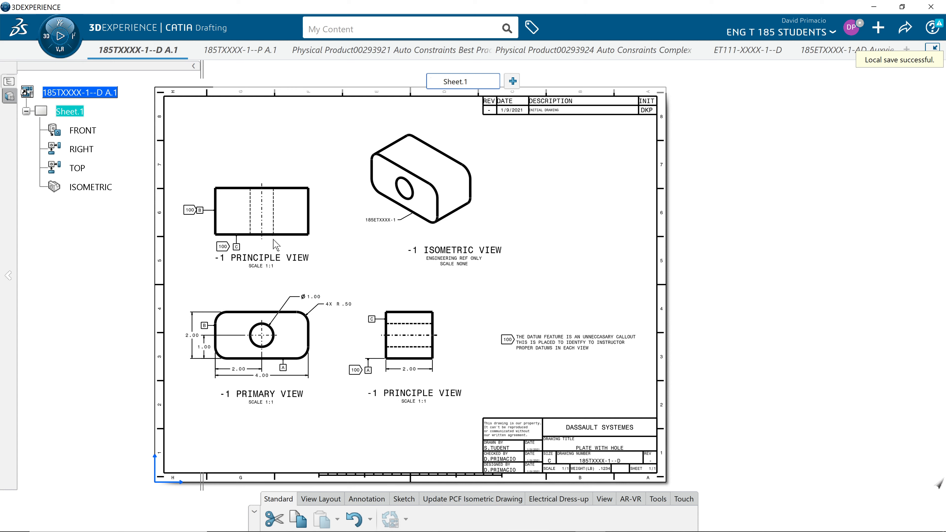
mouse_move(268, 426)
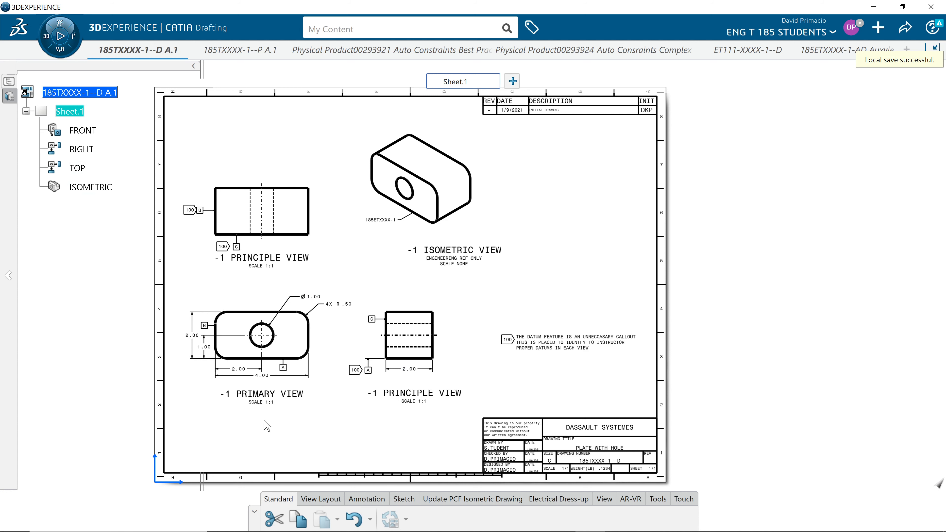
mouse_move(393, 242)
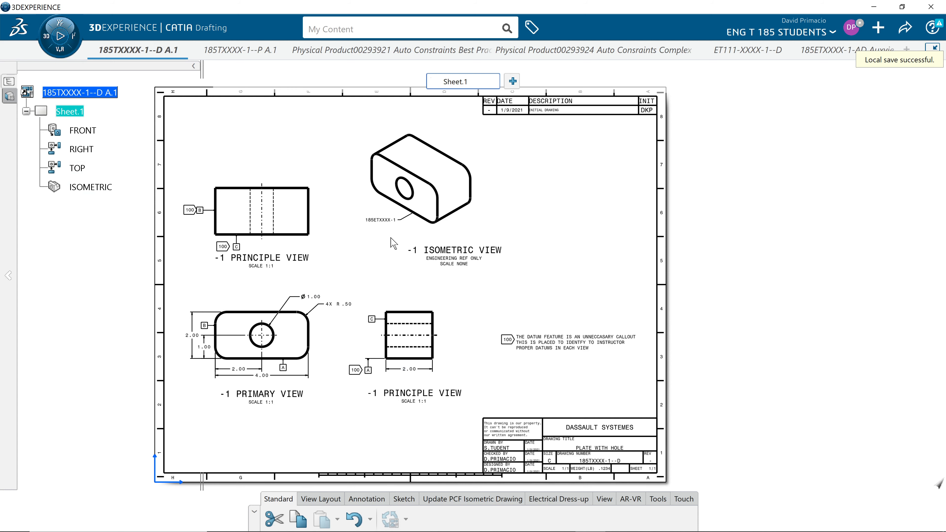
- Turn Display View Frame off so no boxes surround the four views
left_click(413, 393)
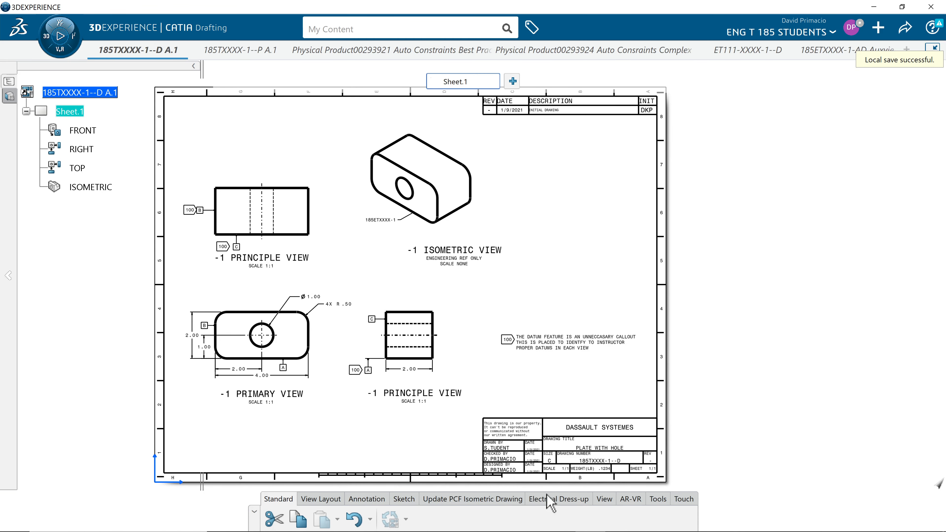
left_click(603, 499)
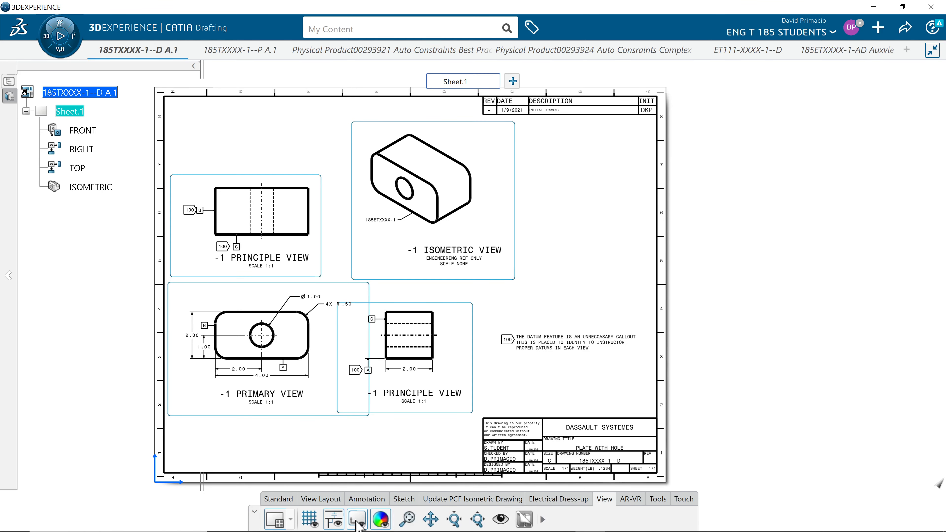
left_click(358, 519)
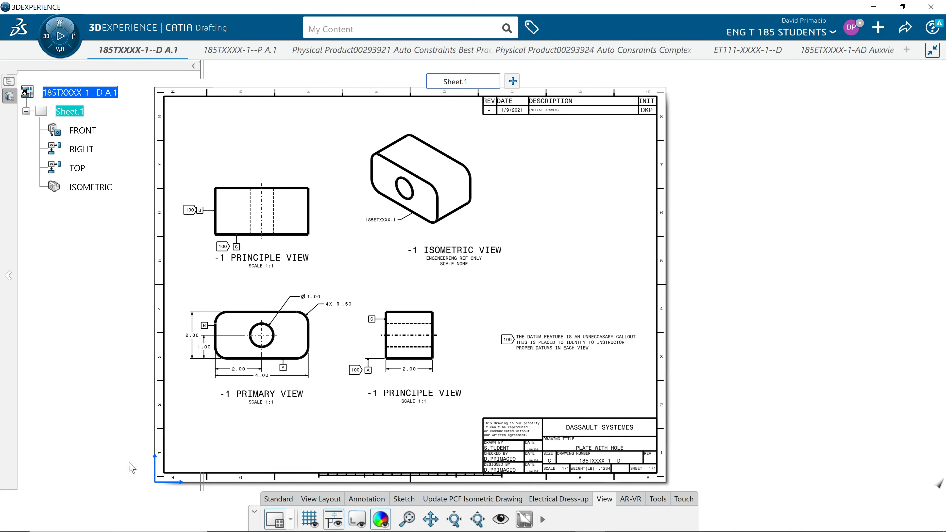
mouse_move(117, 315)
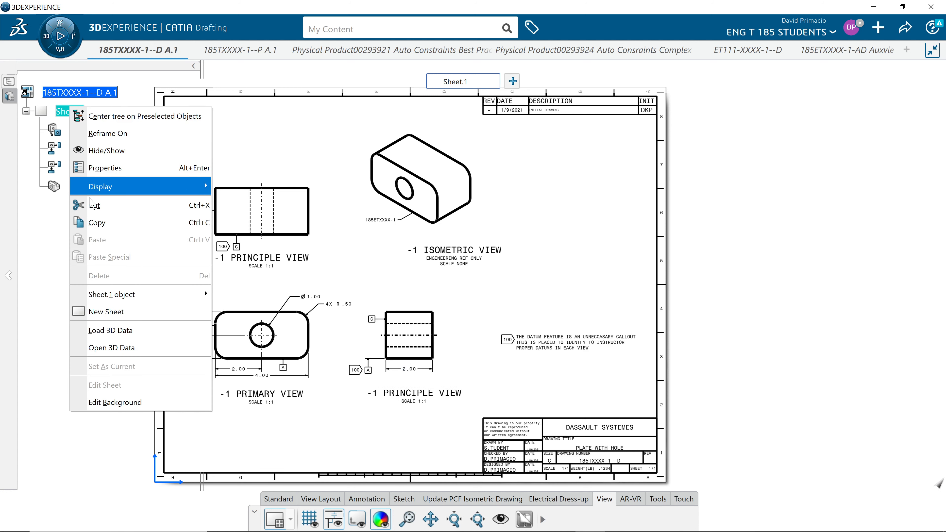
mouse_move(35, 422)
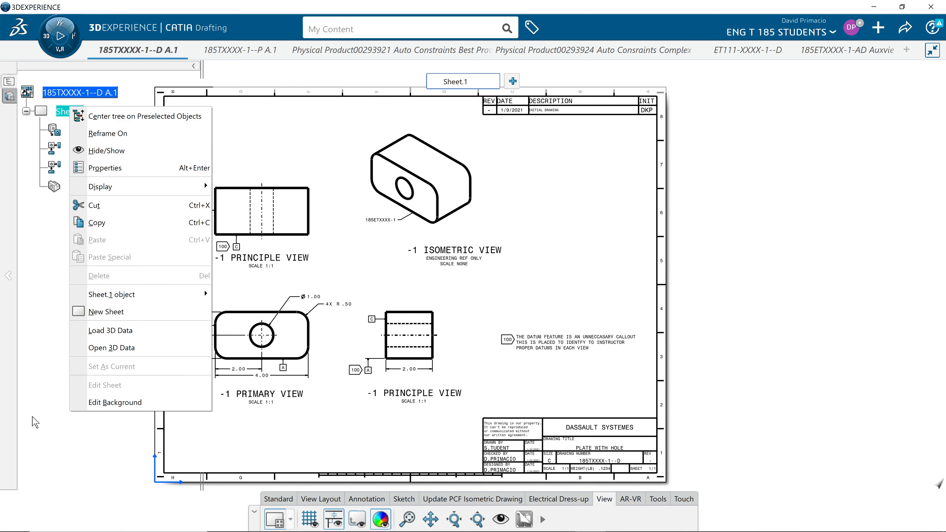
- Return to the Word drawing checklist window
left_click(239, 438)
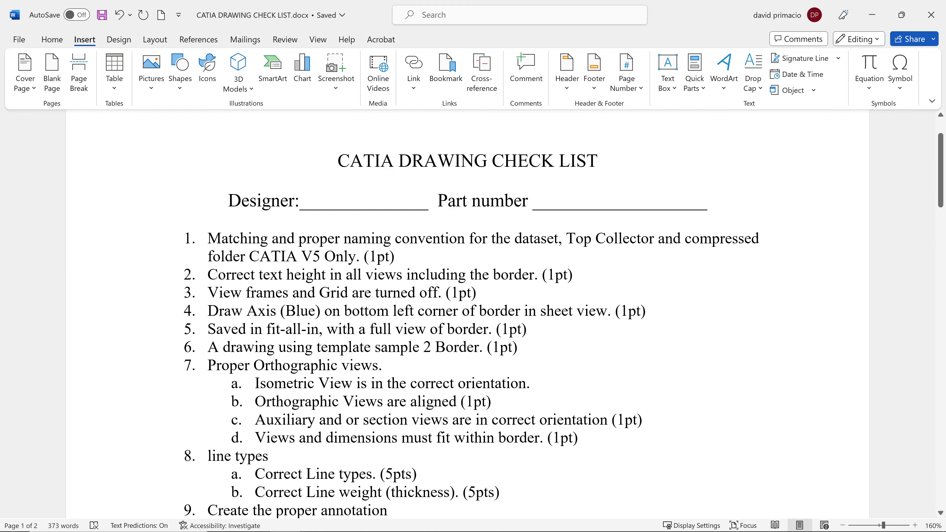
- Switch back to the plate-with-hole drawing to inspect the title block
left_click(417, 238)
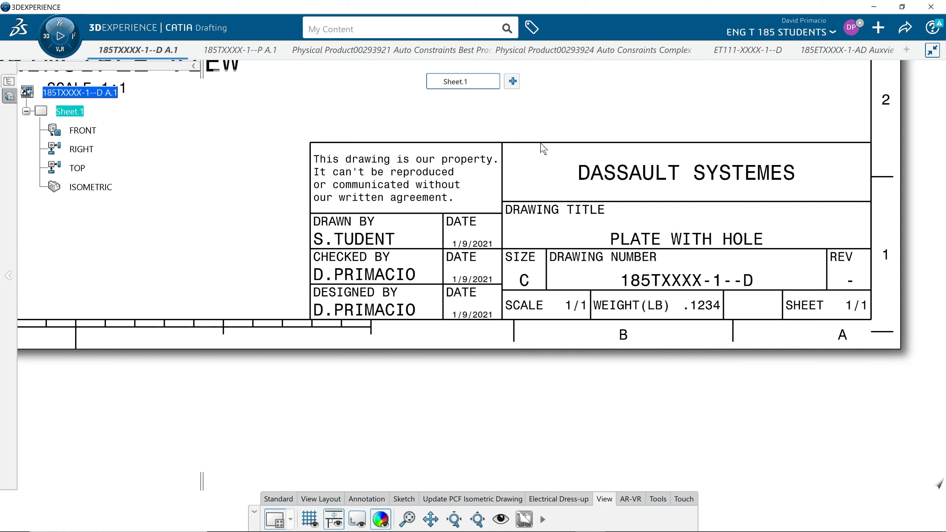
mouse_move(505, 296)
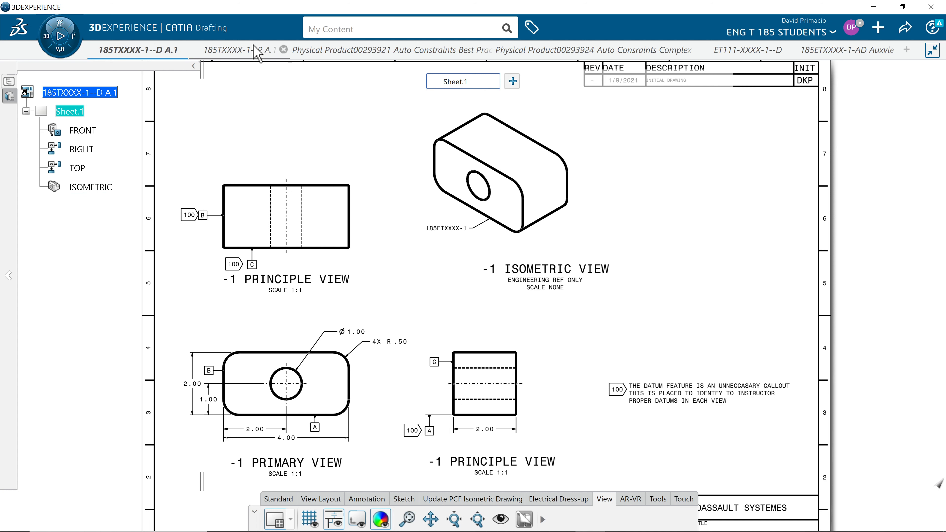
- View the 3D plate part, return to the drawing, then Alt+Tab to the Word checklist
left_click(240, 50)
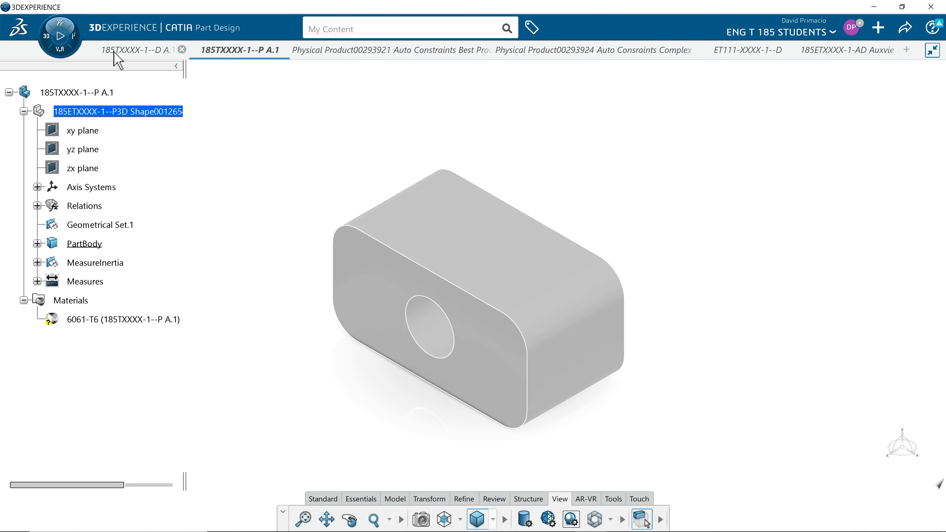
left_click(137, 50)
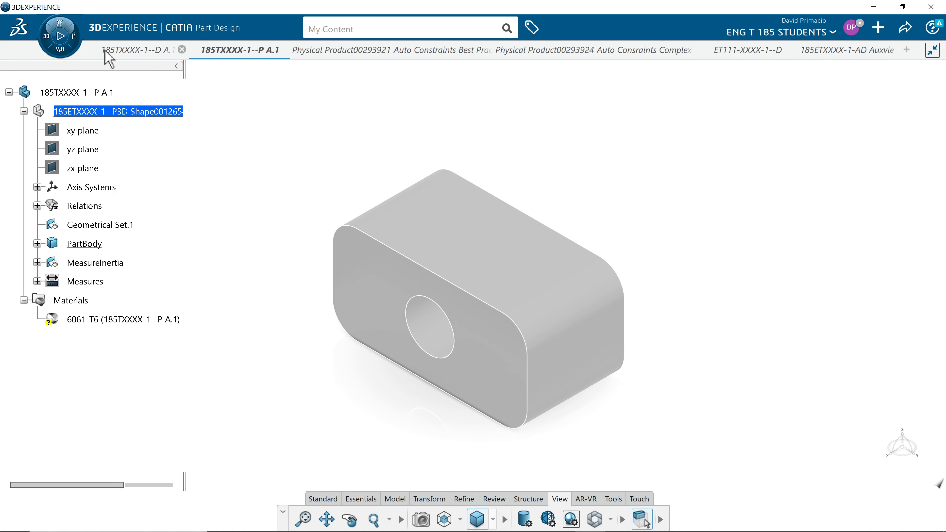
left_click(137, 50)
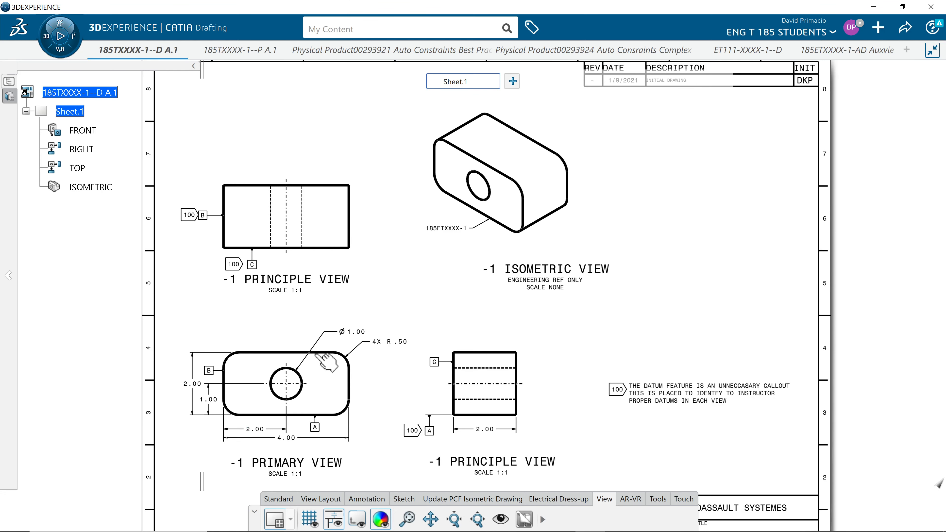
mouse_move(291, 400)
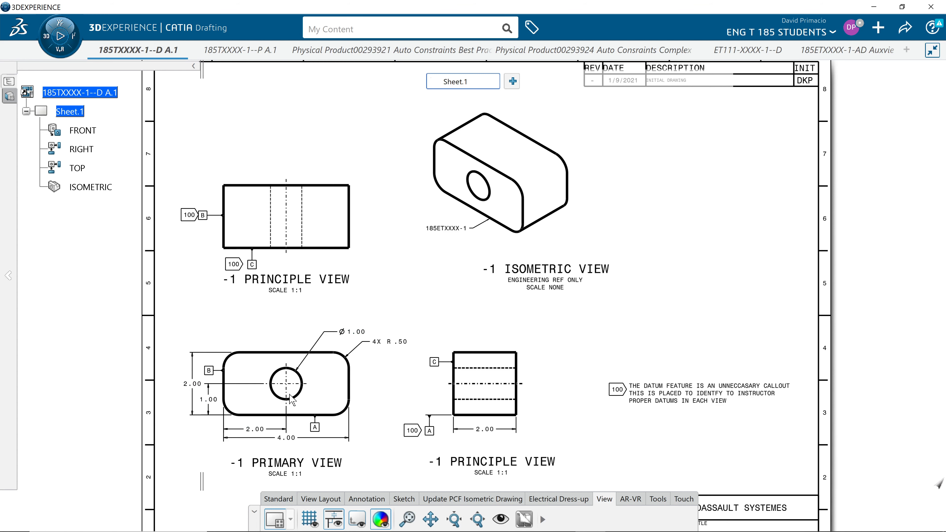
mouse_move(280, 216)
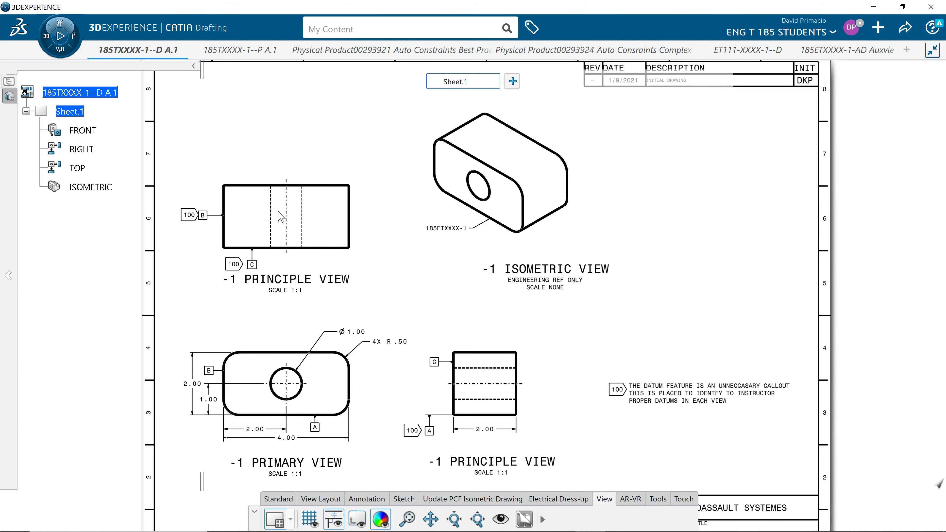
key("alt+tab")
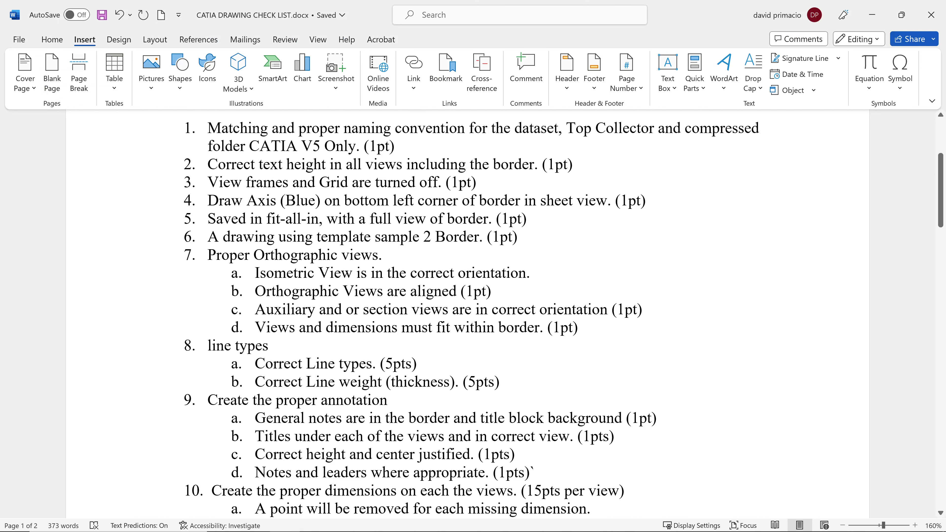
- Scroll the checklist down to items 8-12 on dimensions, datums and drafting standards
left_click(417, 129)
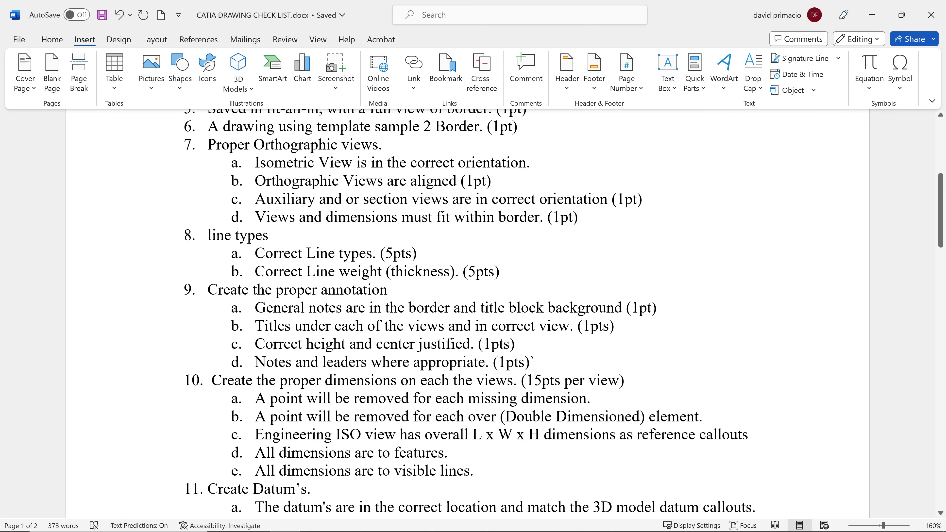
scroll("down", 3)
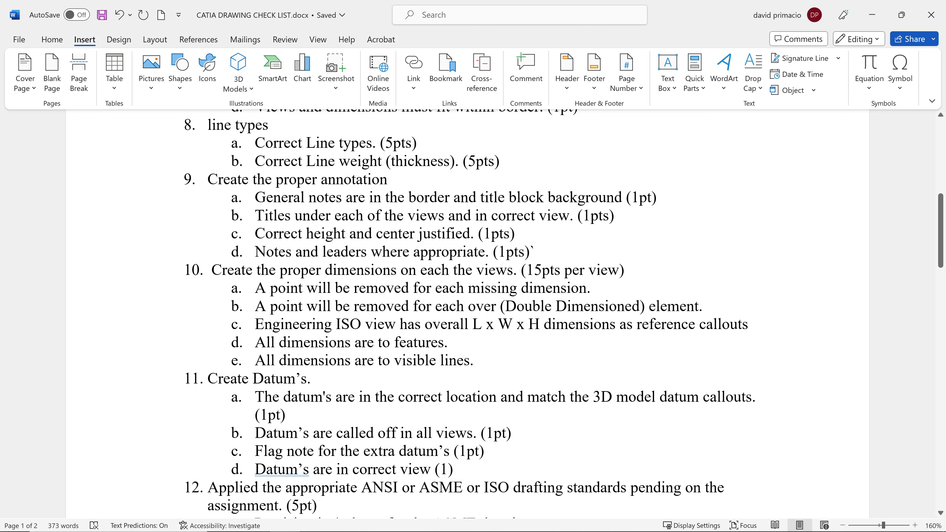